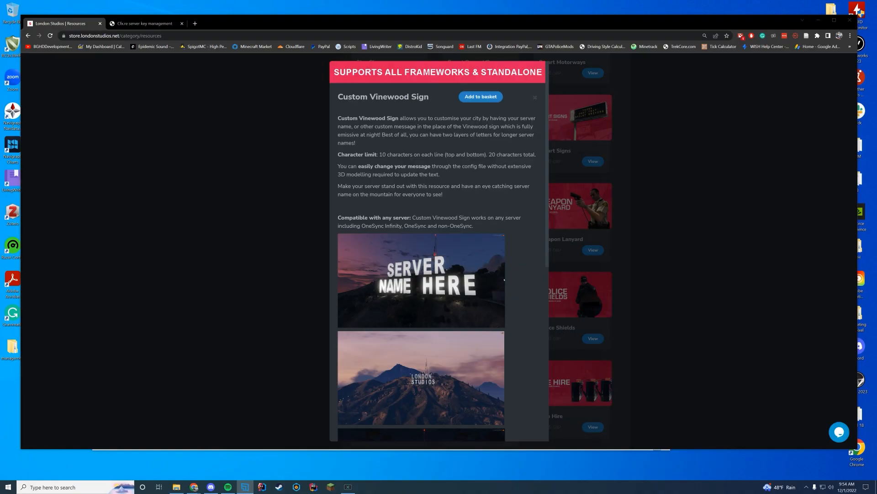
mouse_move(670, 163)
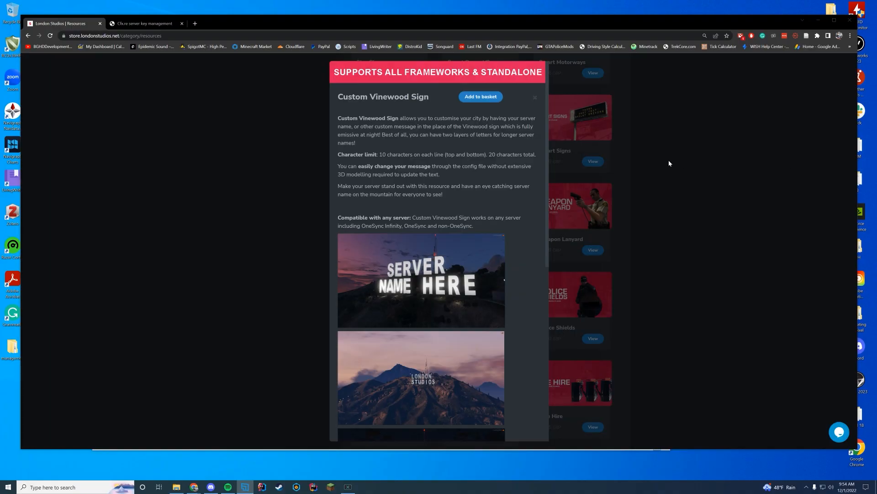
mouse_move(665, 164)
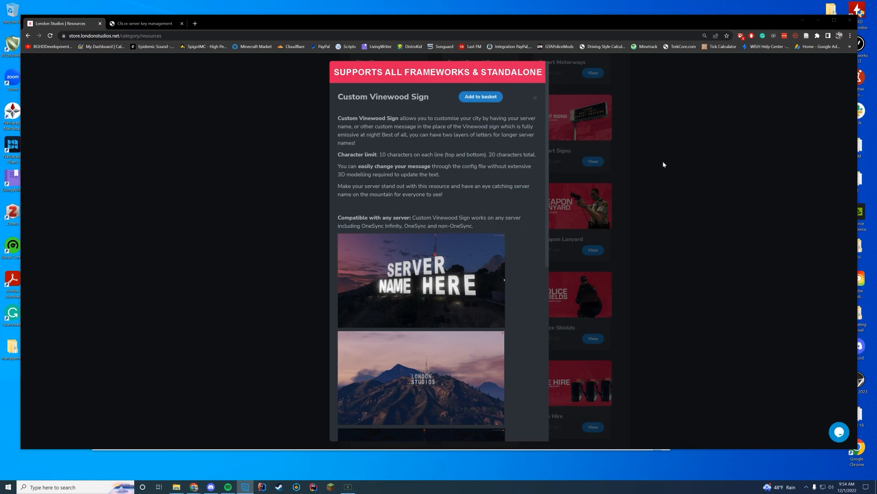
mouse_move(666, 165)
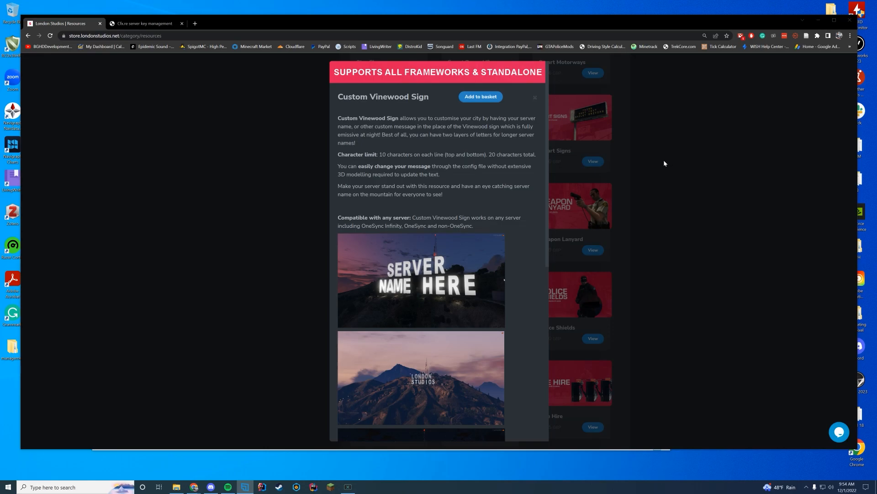
mouse_move(542, 167)
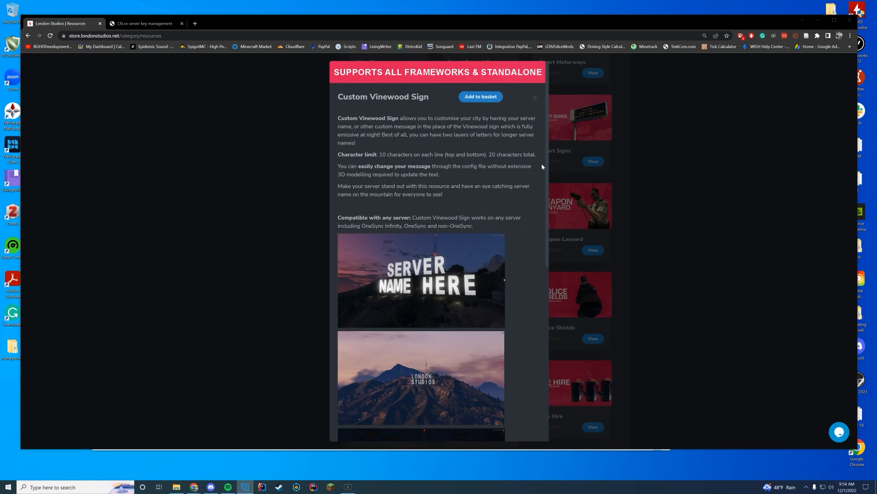
Download the Custom Vinewood Sign asset from Keymaster's Granted Assets list
scroll(down, 3)
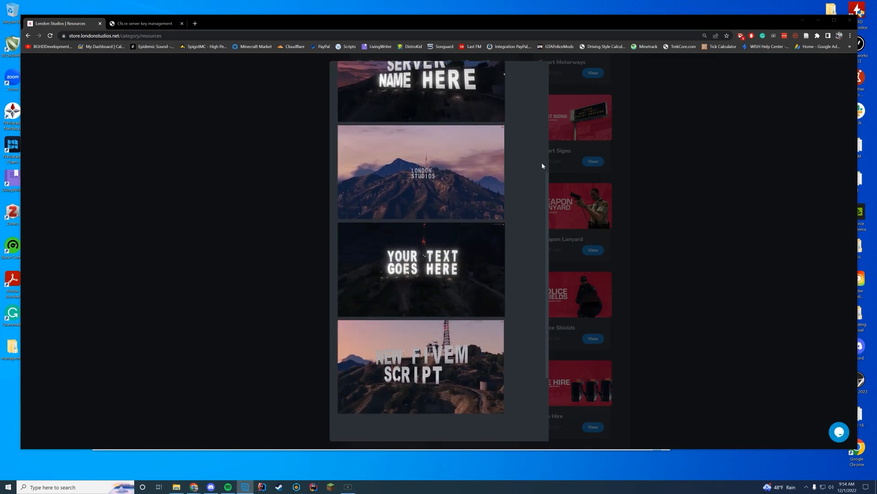
mouse_move(548, 162)
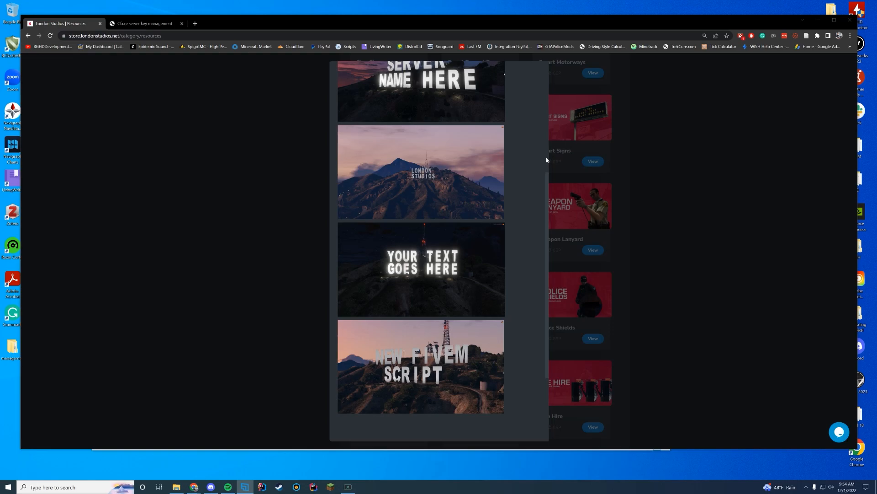
mouse_move(493, 169)
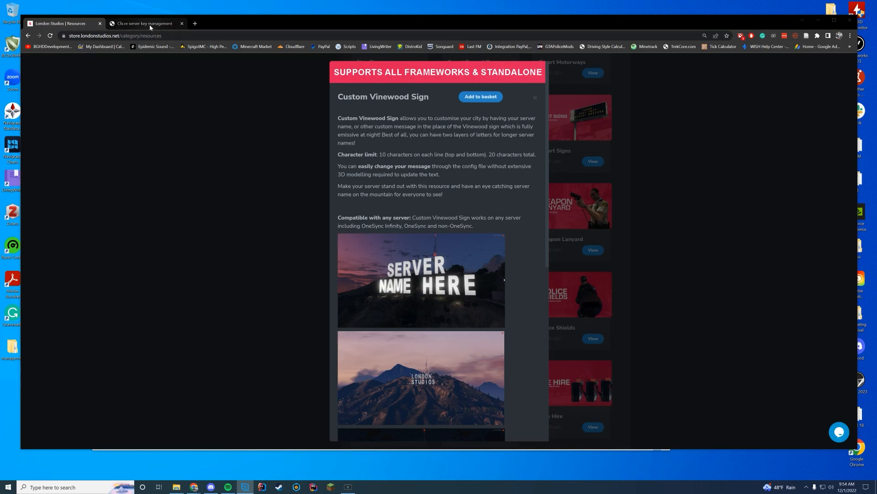
click(143, 23)
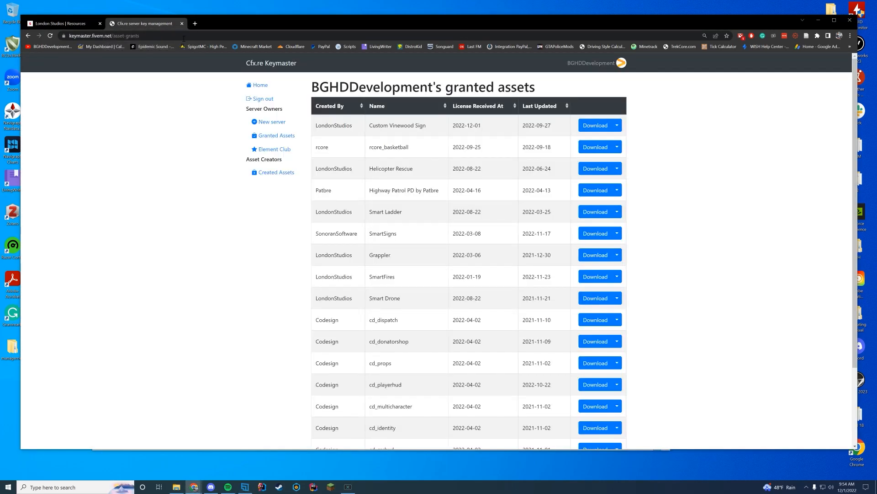
mouse_move(736, 191)
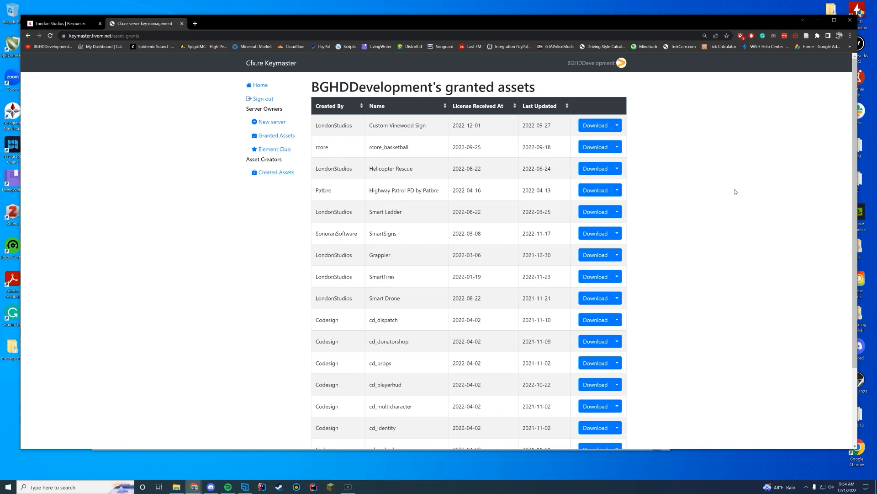
double_click(397, 125)
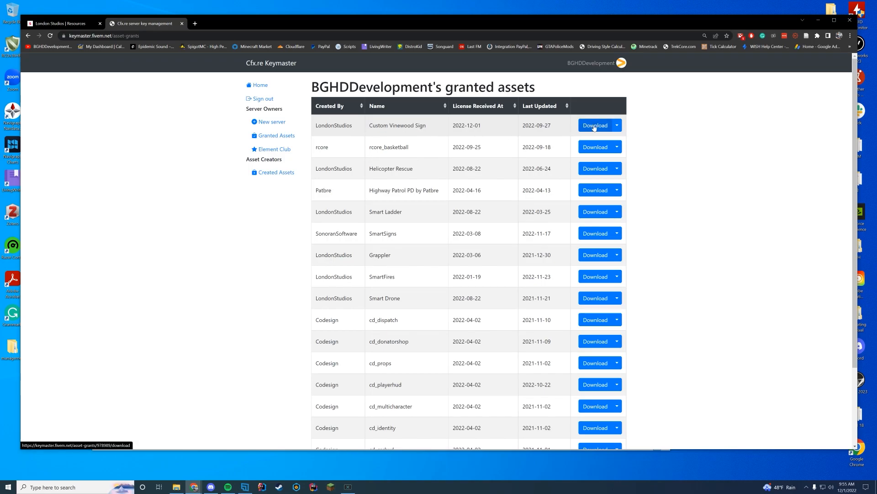
click(594, 125)
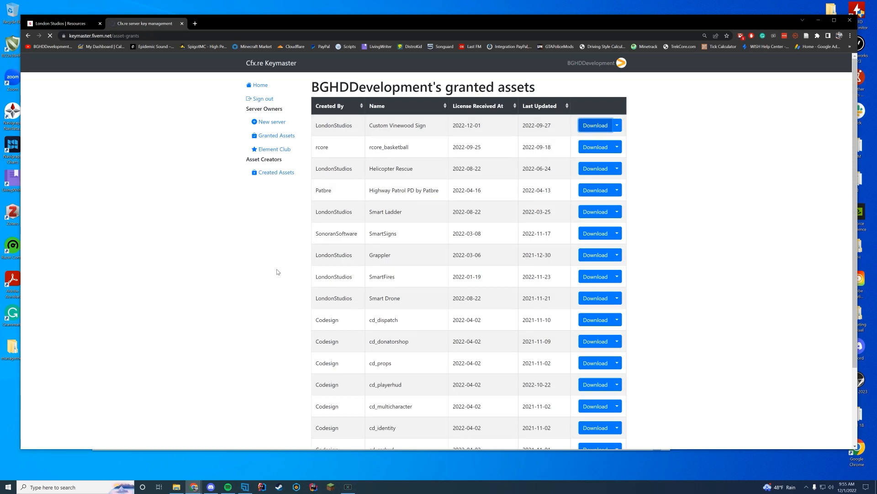
click(595, 124)
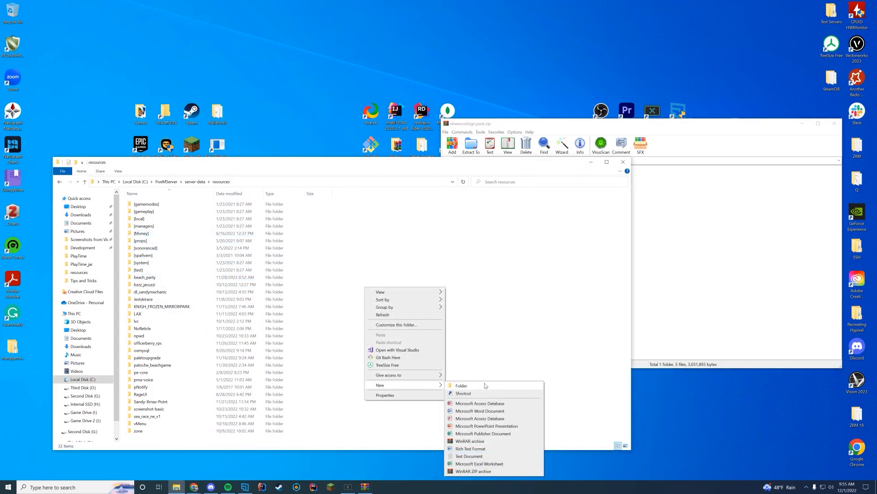
Create a vinewoodsign folder in resources, then open its config.lua for editing
click(461, 385)
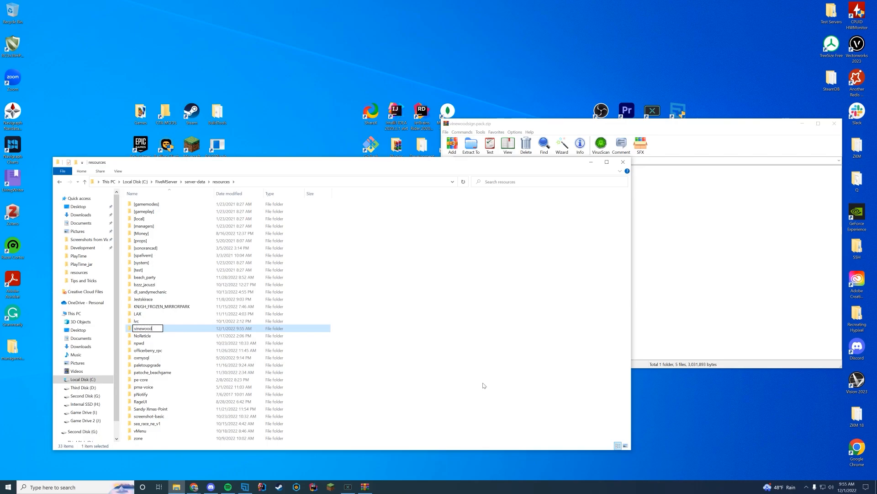
key(Enter)
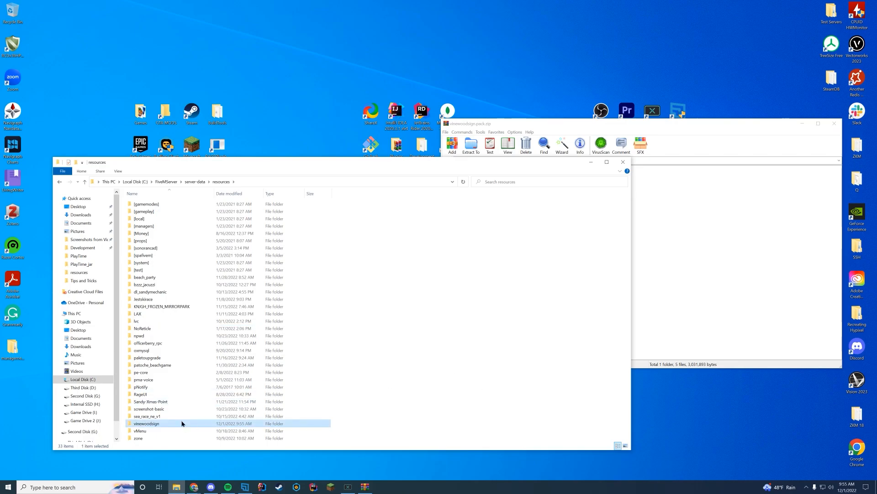
double_click(147, 423)
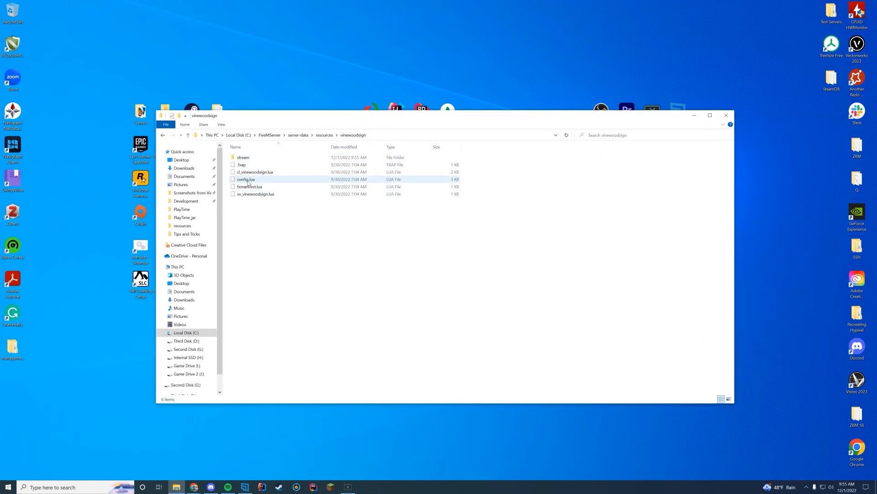
click(245, 179)
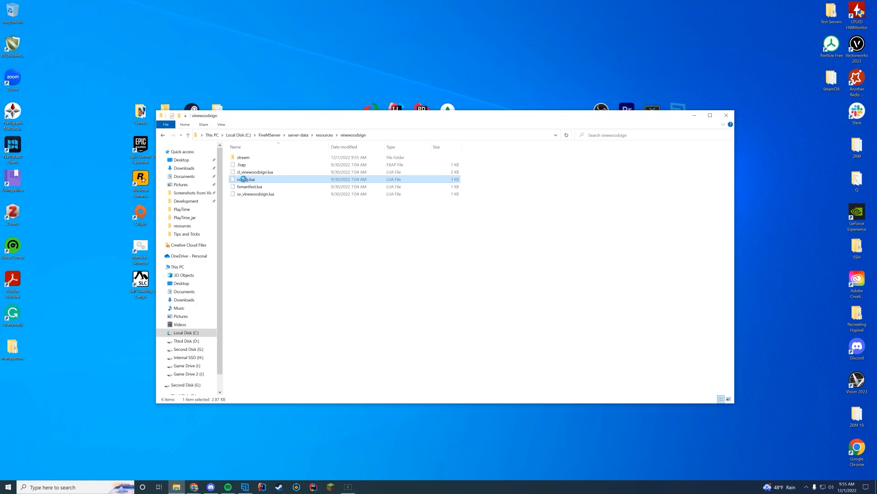
double_click(245, 179)
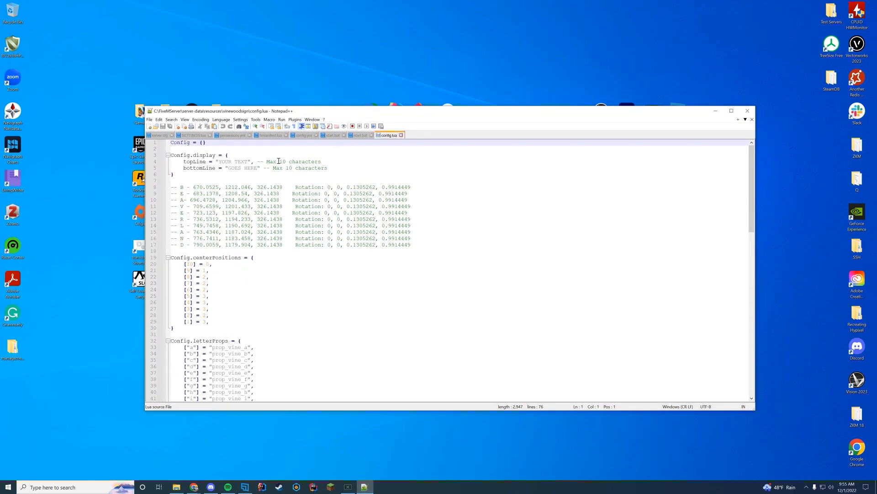
Replace the sign text lines in config.lua with 'BQ' and 'YouTube'
click(237, 168)
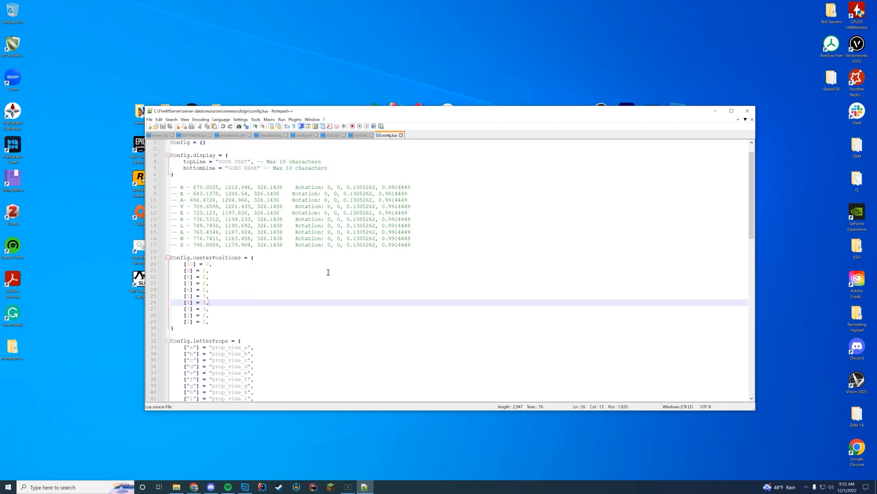
scroll(down, 3)
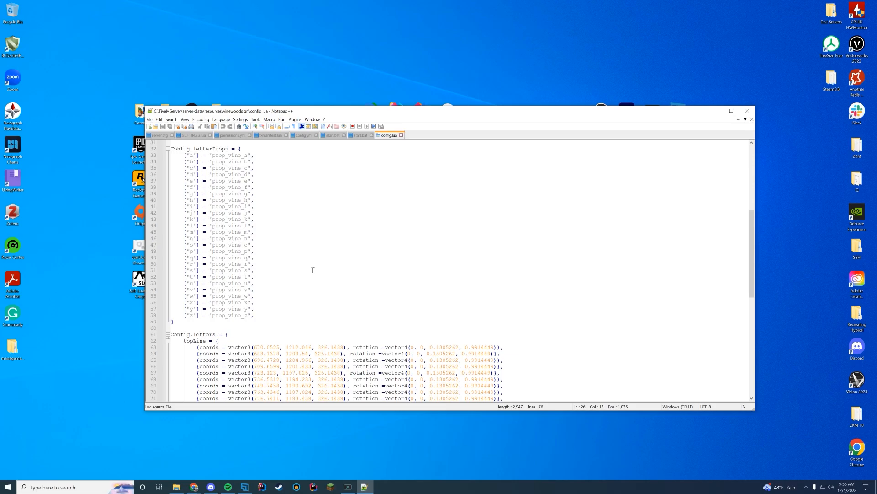
scroll(down, 3)
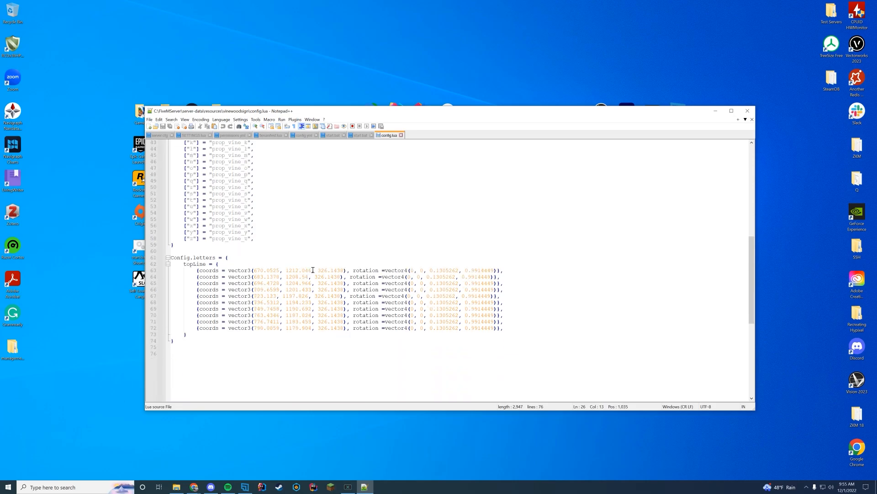
mouse_move(367, 296)
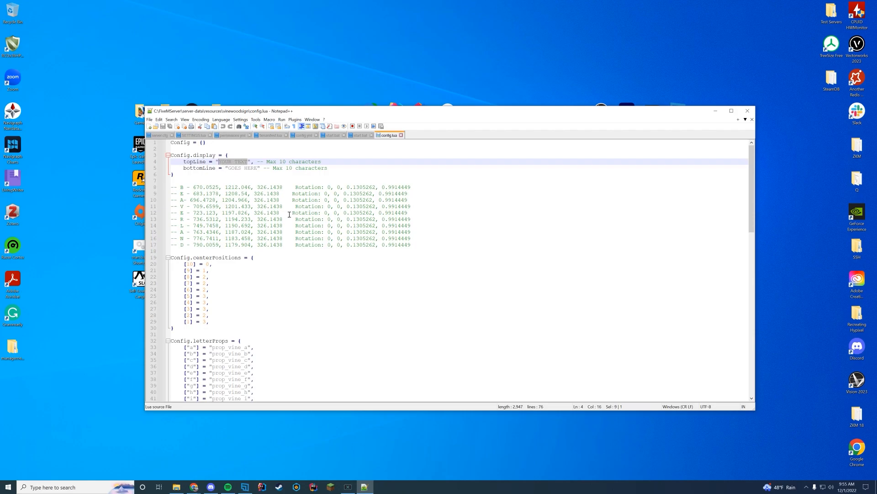
text(BQHD)
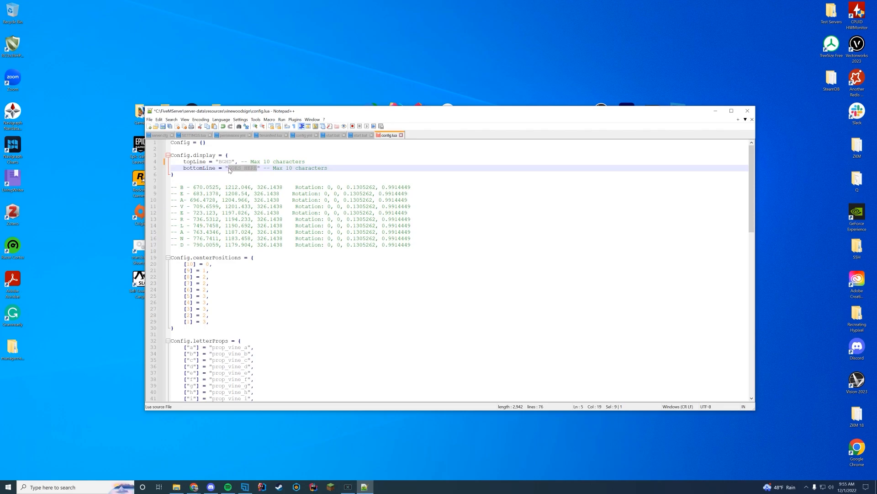
text(YouTube)
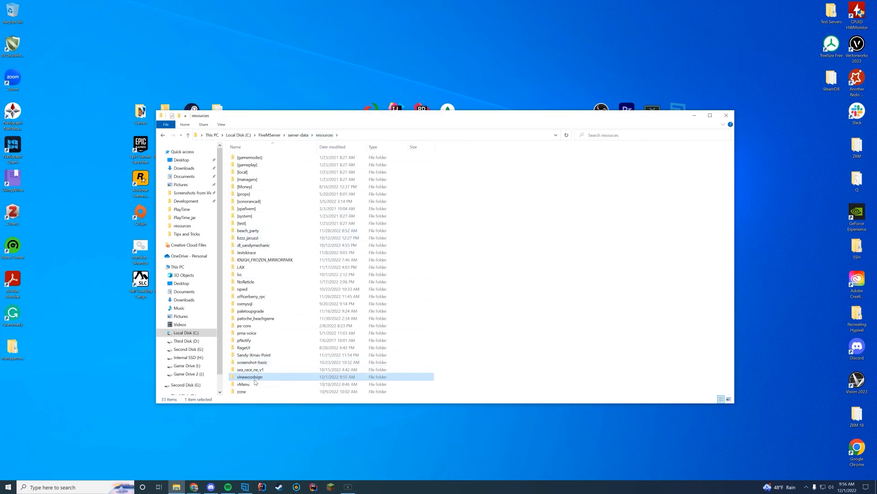
Go up to the FiveMServer folder and run start.bat to launch the server
click(298, 135)
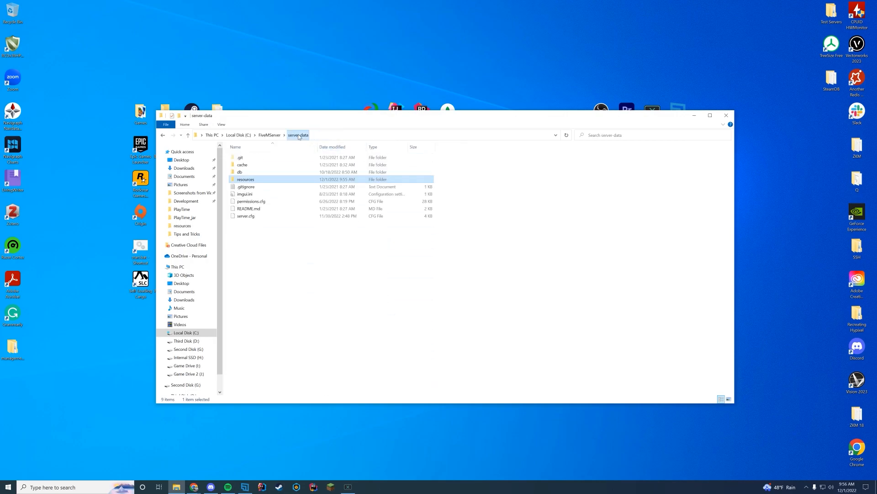
double_click(245, 215)
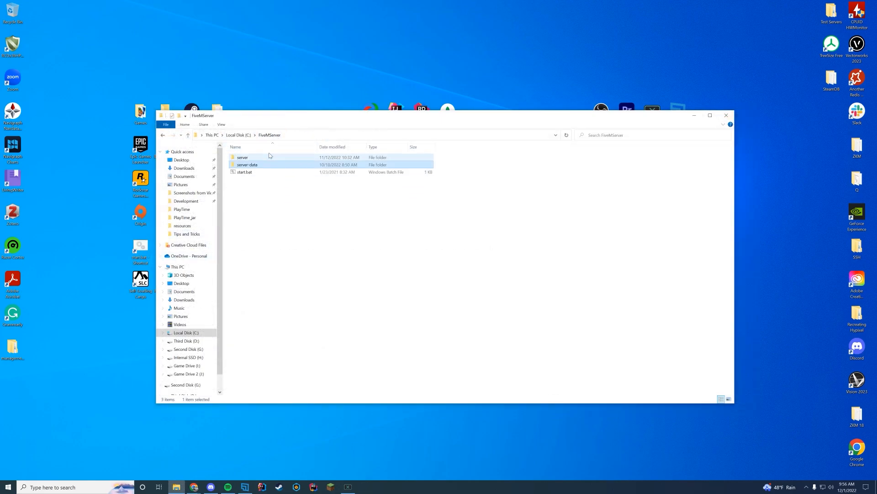
double_click(243, 171)
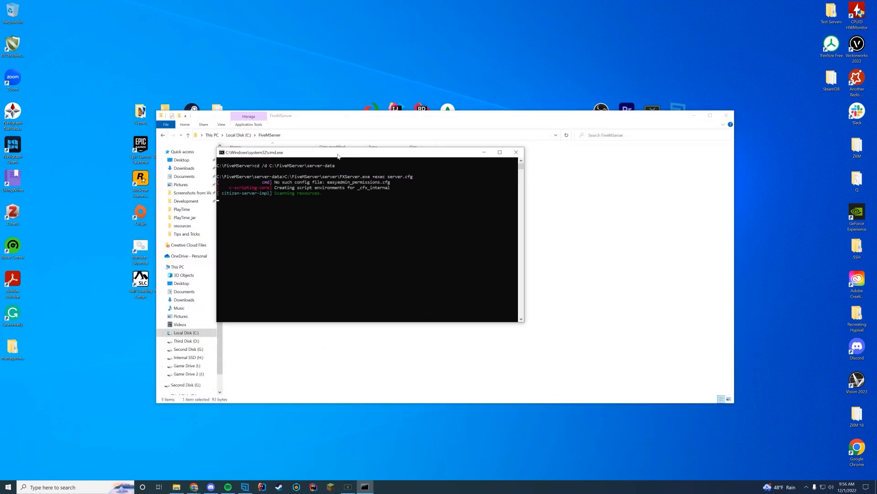